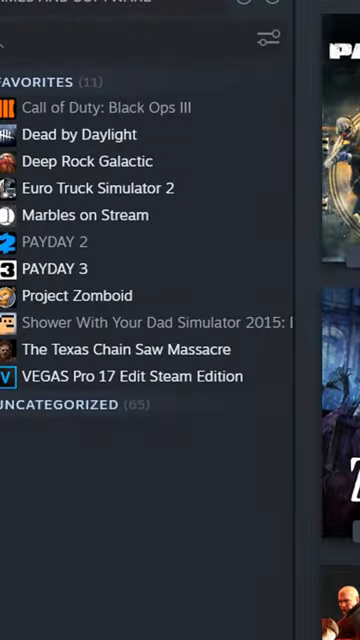
Set PAYDAY 3's launch options to -fileopenlog.
{"action": "right_click", "coordinate": [58, 268]}
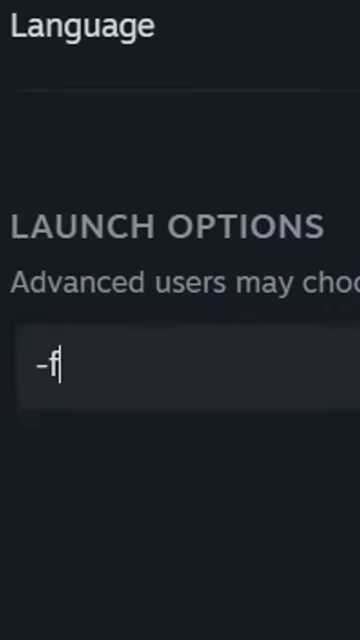
{"action": "type", "text": "ileopenlog"}
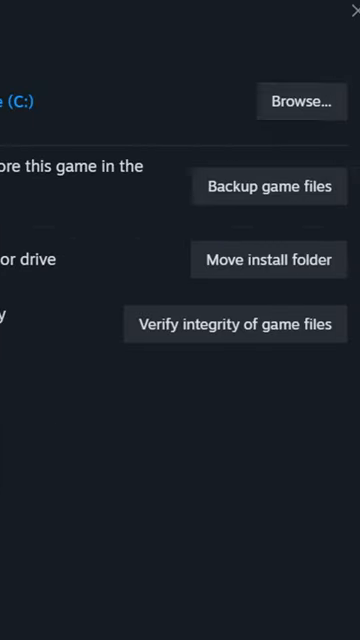
Browse PAYDAY 3's installed files and create a new folder for mods.
{"action": "left_click", "coordinate": [296, 100]}
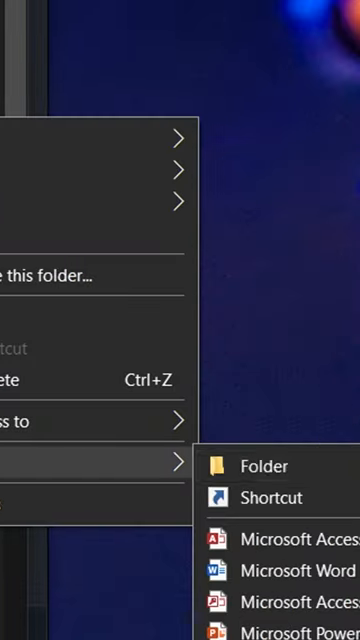
{"action": "left_click", "coordinate": [264, 466]}
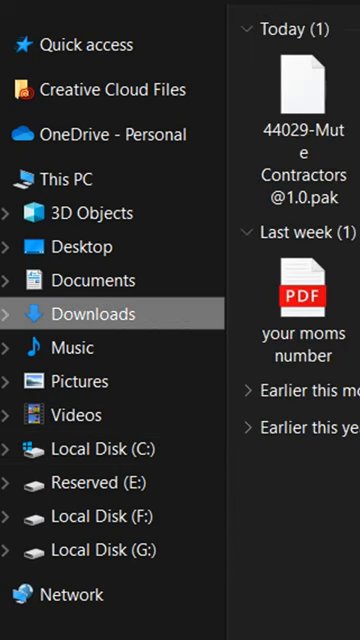
{"action": "mouse_move", "coordinate": [304, 90]}
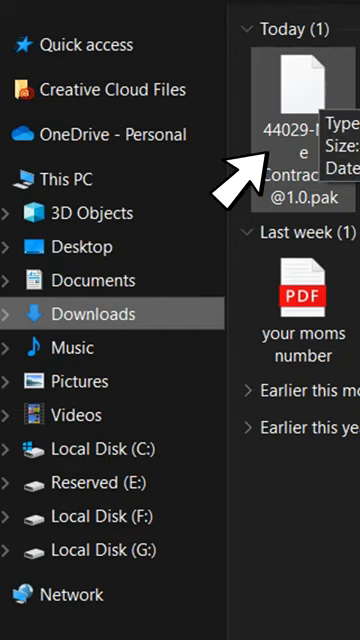